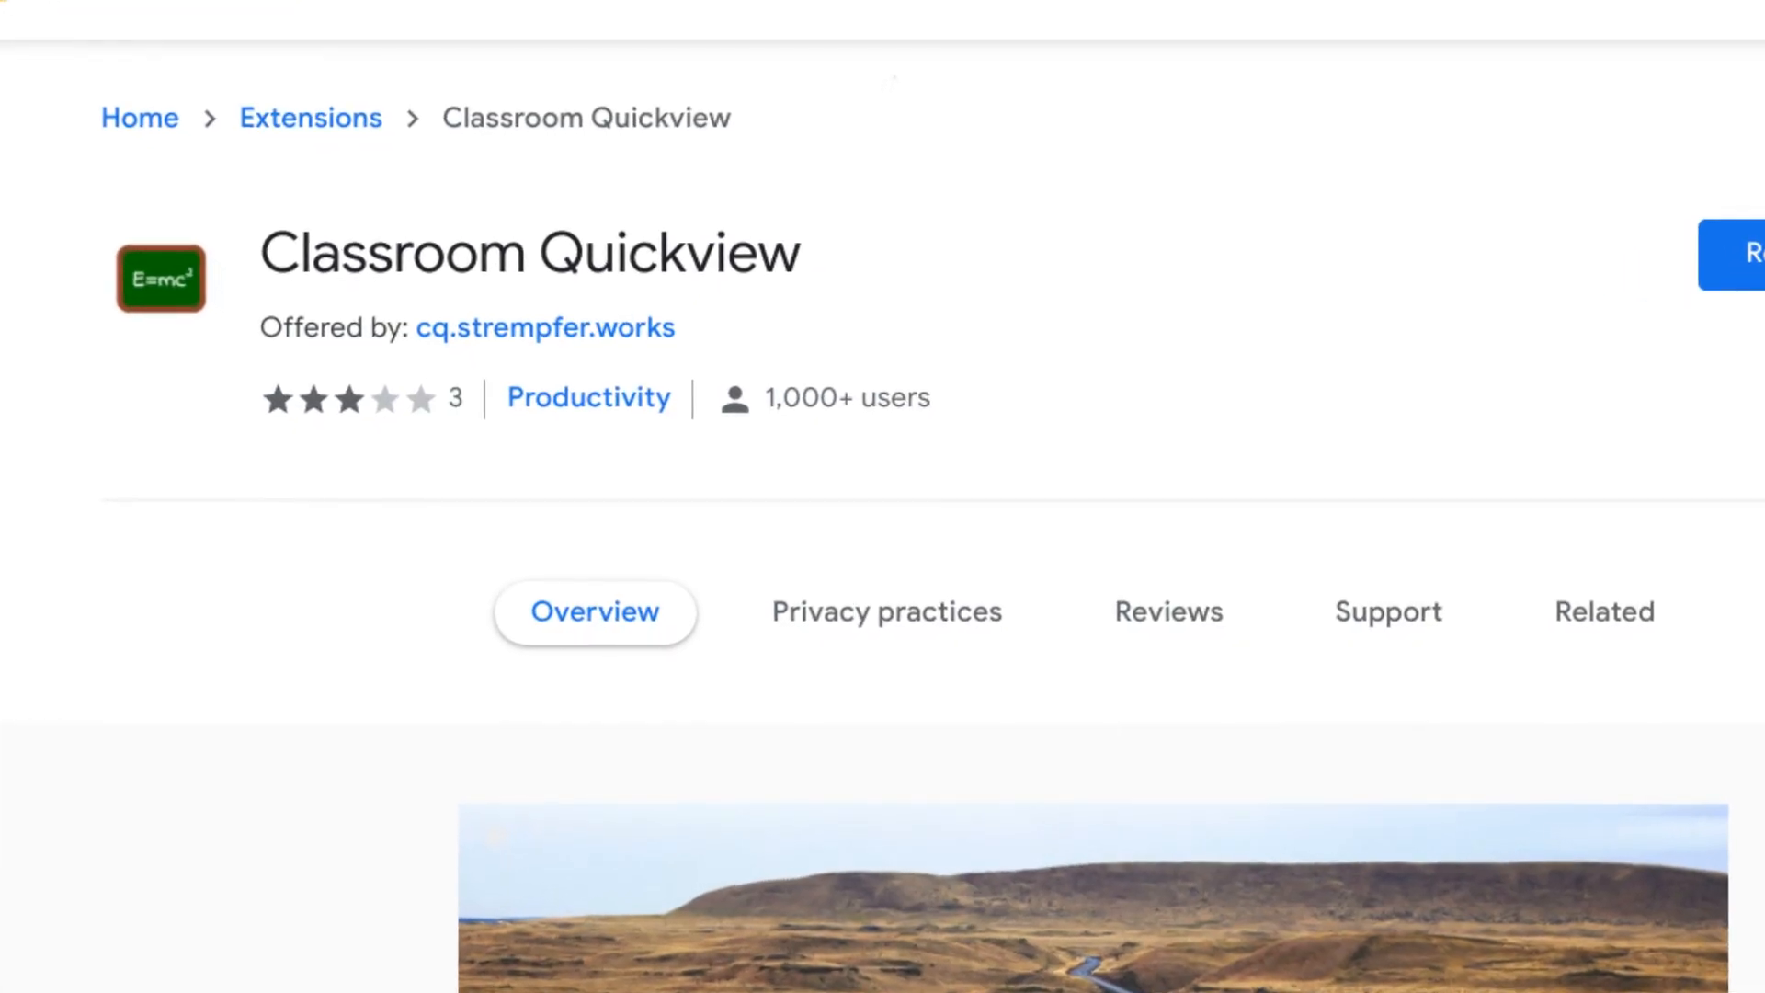
# Step: From a fresh new tab, launch the 'Math Assignments - Week 2' assignment in Google Classroom
pyautogui.click(969, 18)
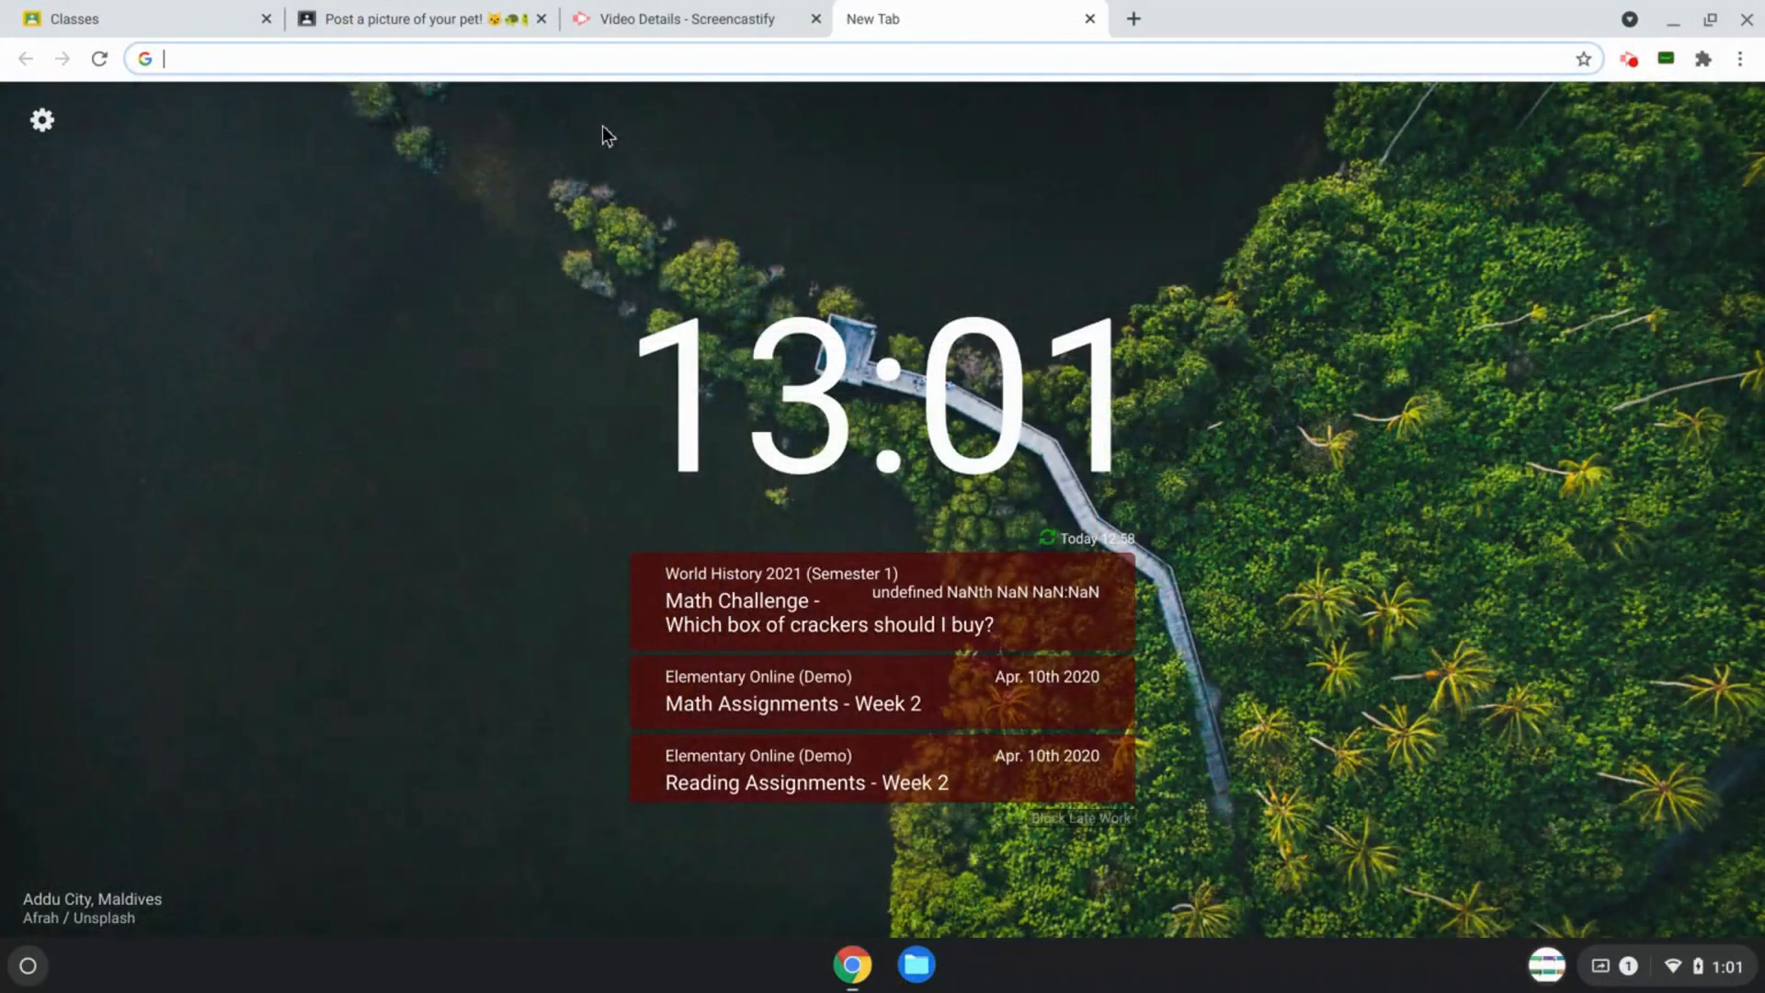
pyautogui.moveTo(730, 491)
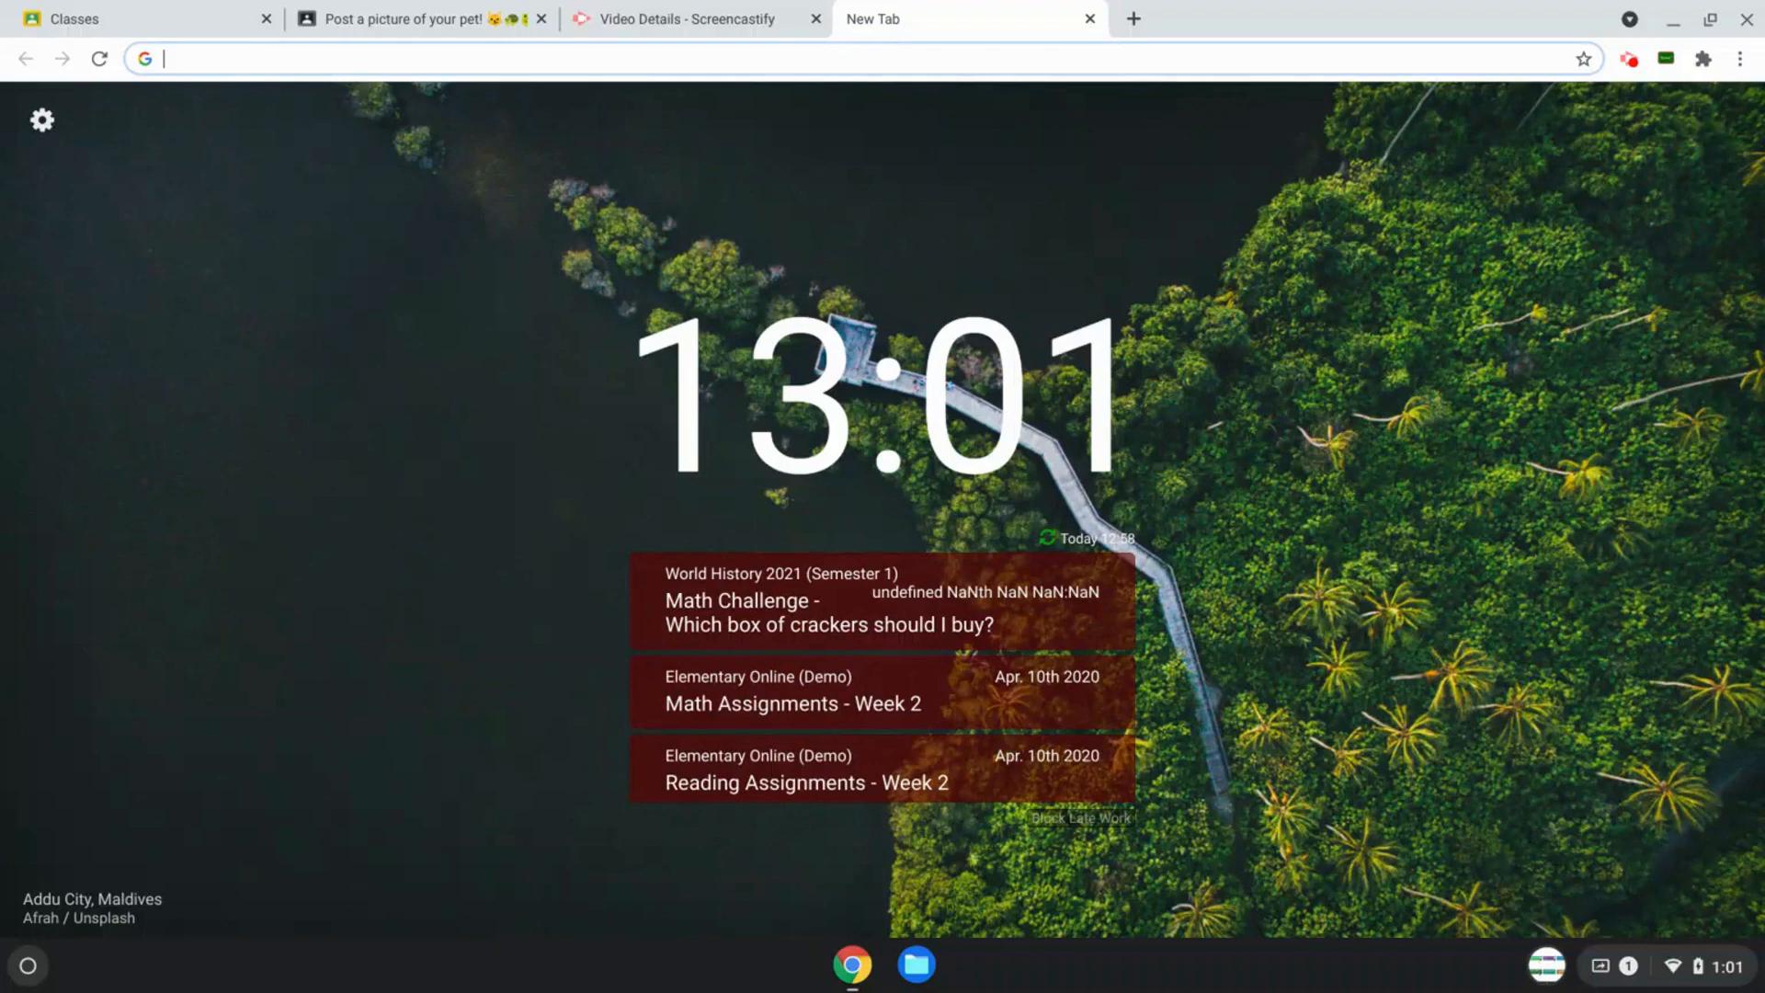
pyautogui.moveTo(741, 709)
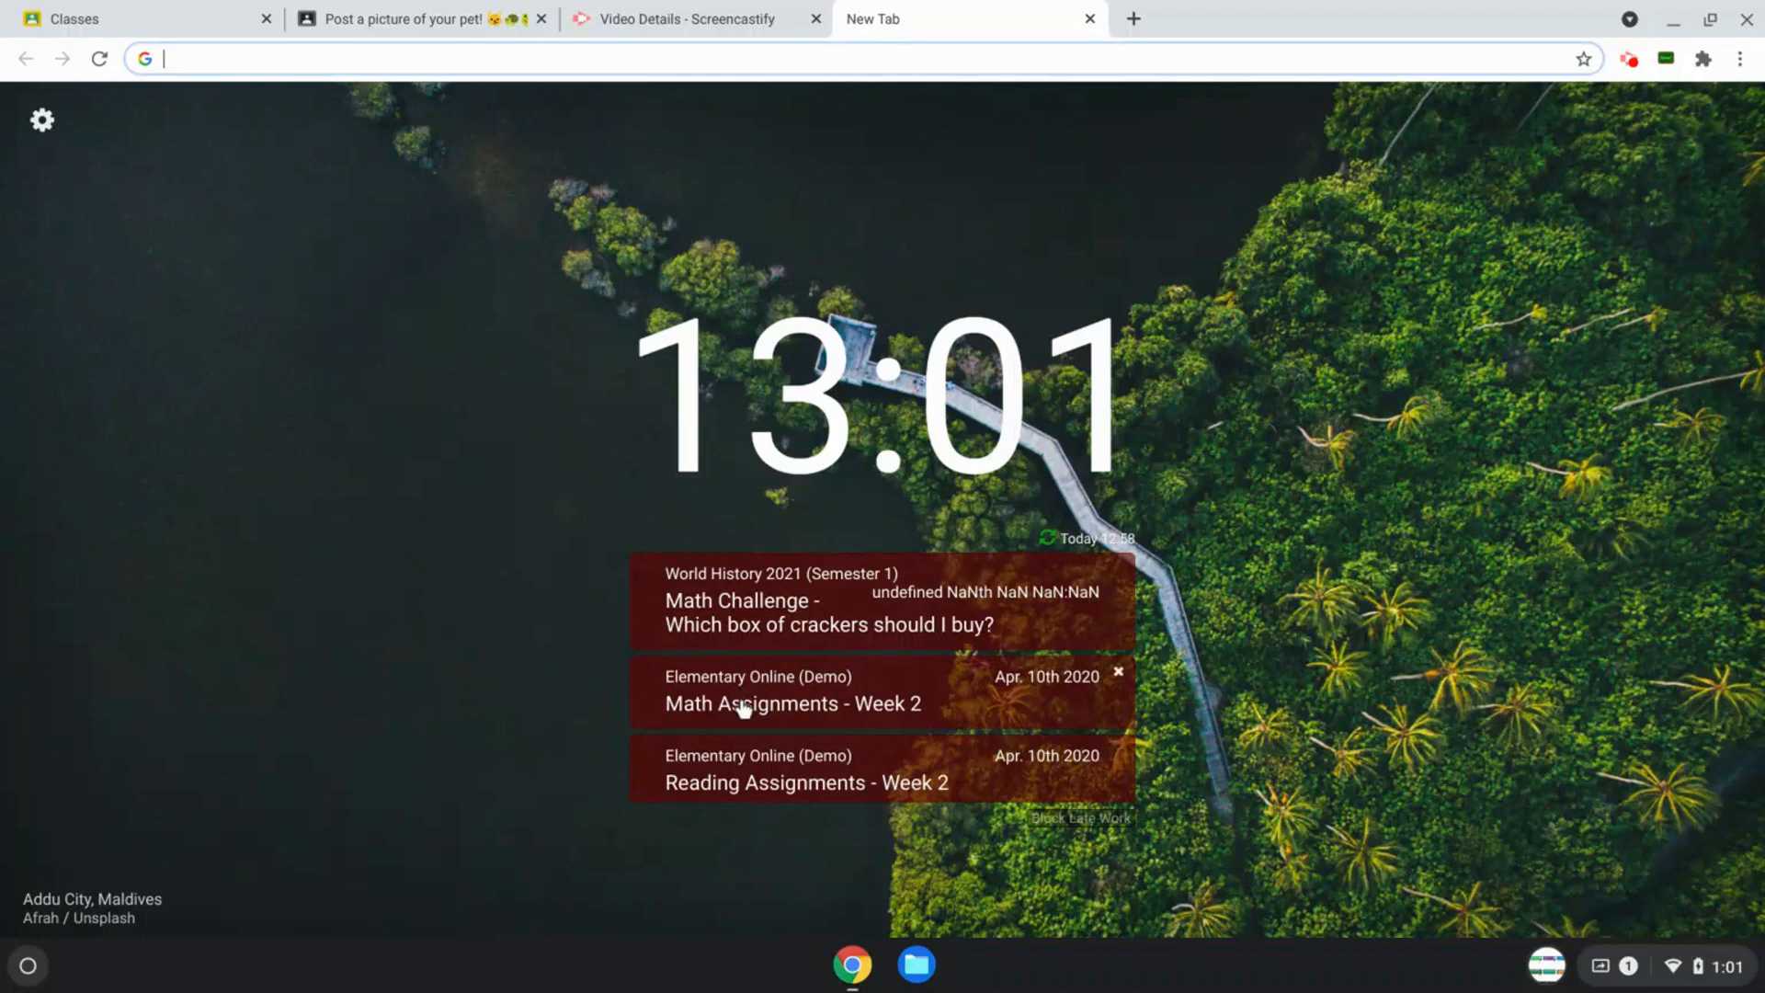
pyautogui.click(794, 704)
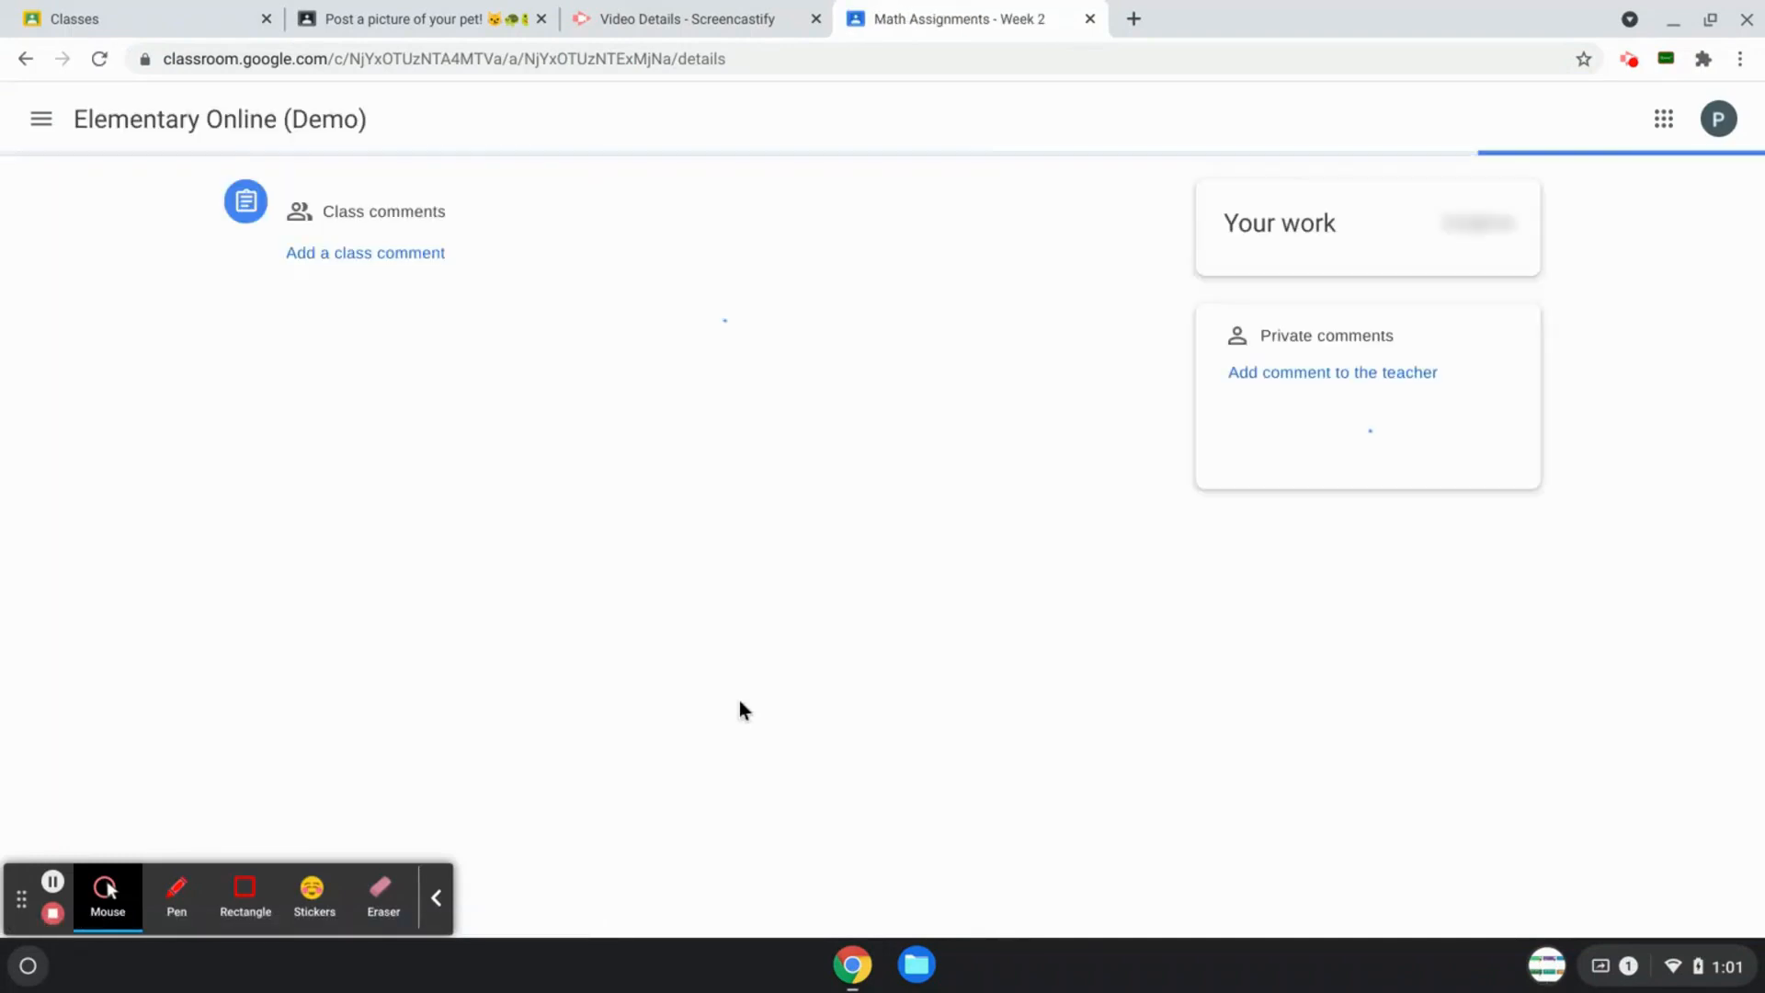